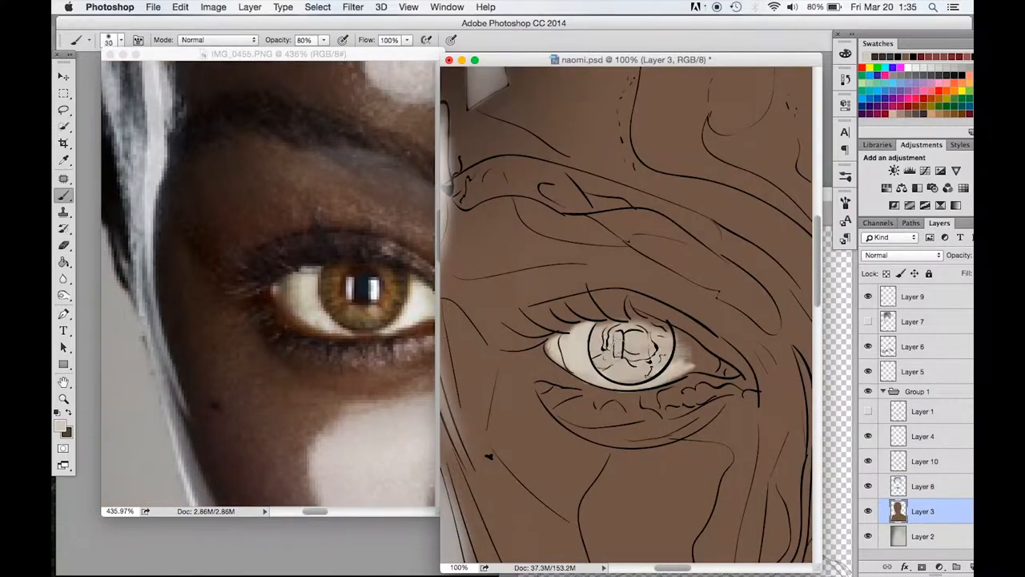
Paint the sketched eye into a brown iris with pupil, highlight and dark lashes
click(912, 297)
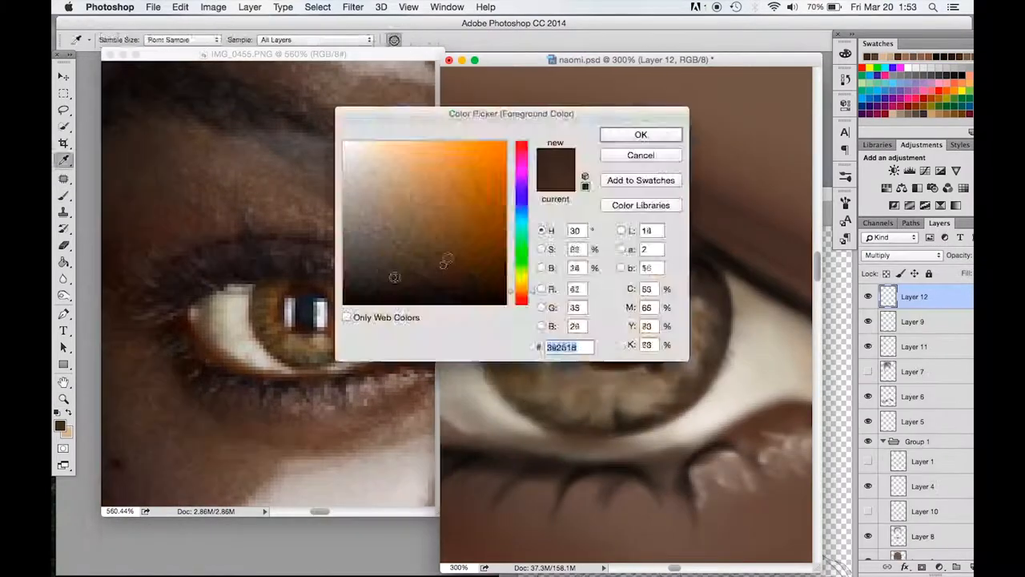
click(641, 134)
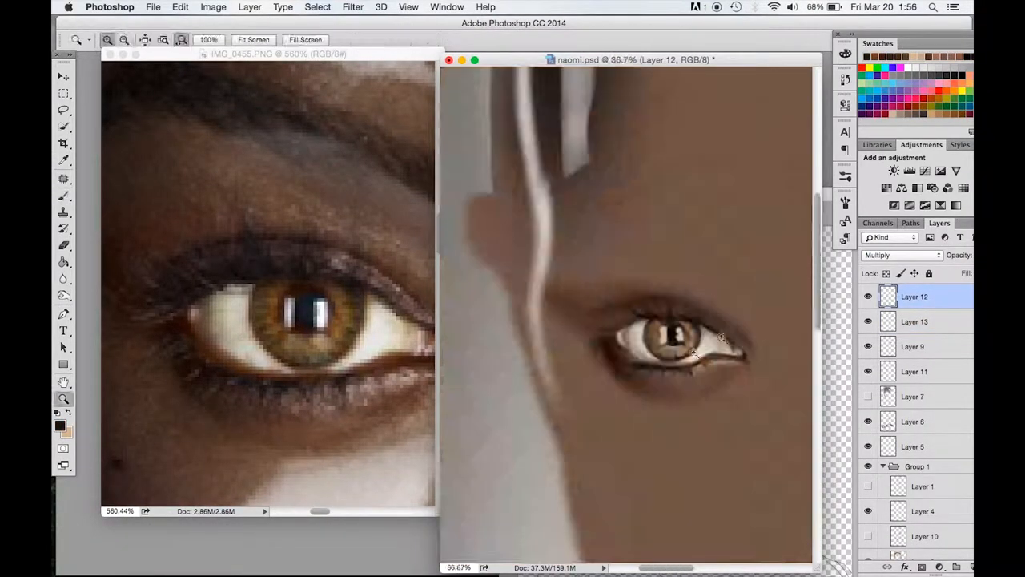